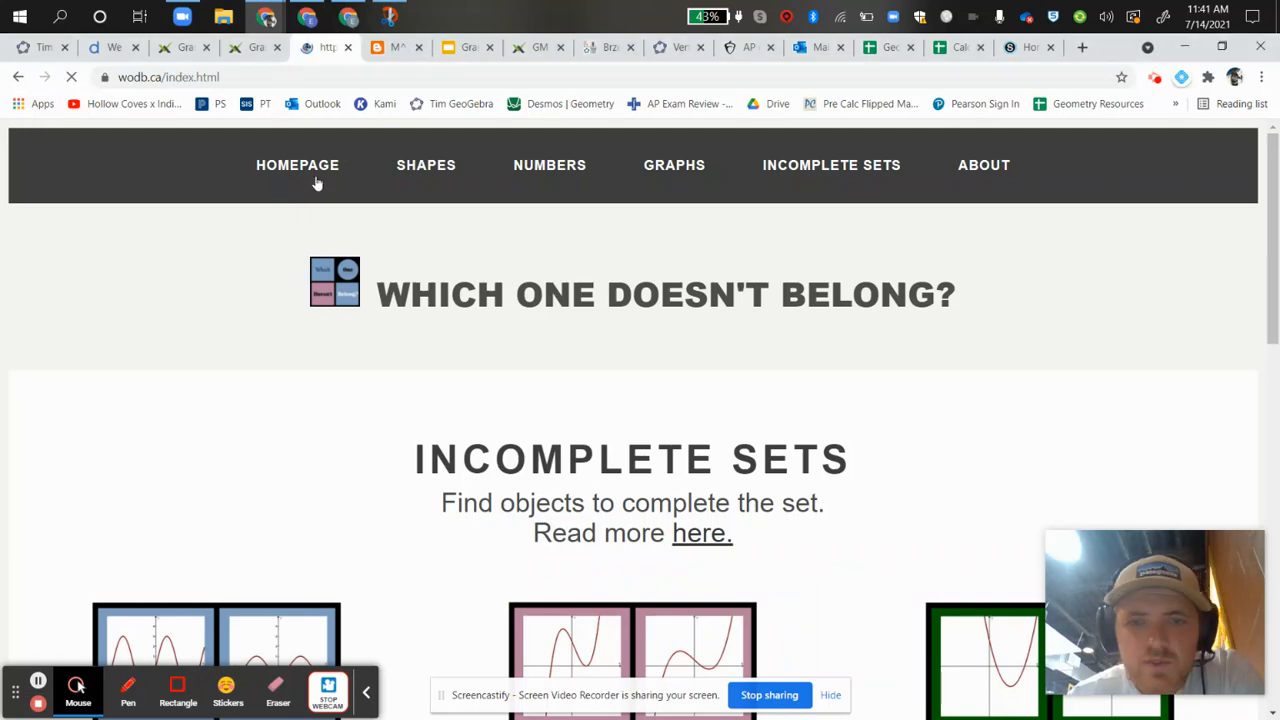
Return to the wodb.ca homepage and scroll past the introduction to the puzzle category previews
{"action": "left_click", "coordinate": [983, 165]}
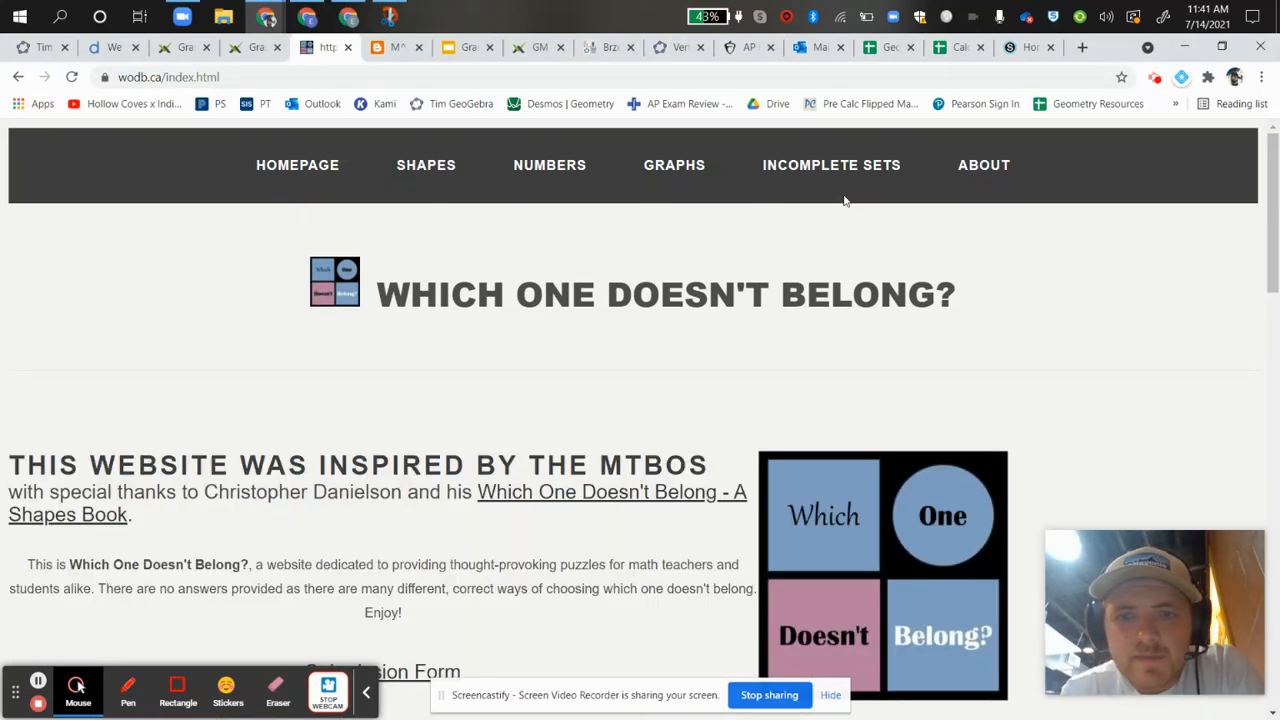
{"action": "scroll", "scroll_direction": "down", "scroll_amount": 3}
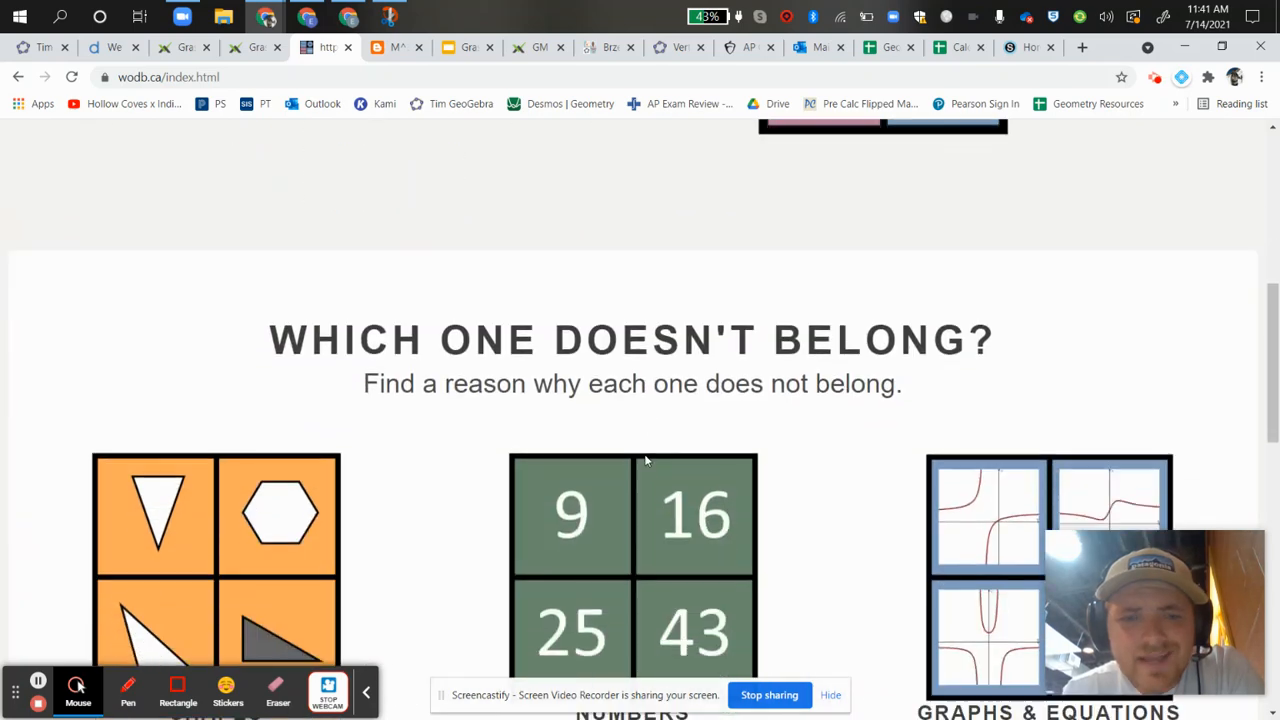
{"action": "scroll", "scroll_direction": "down", "scroll_amount": 3}
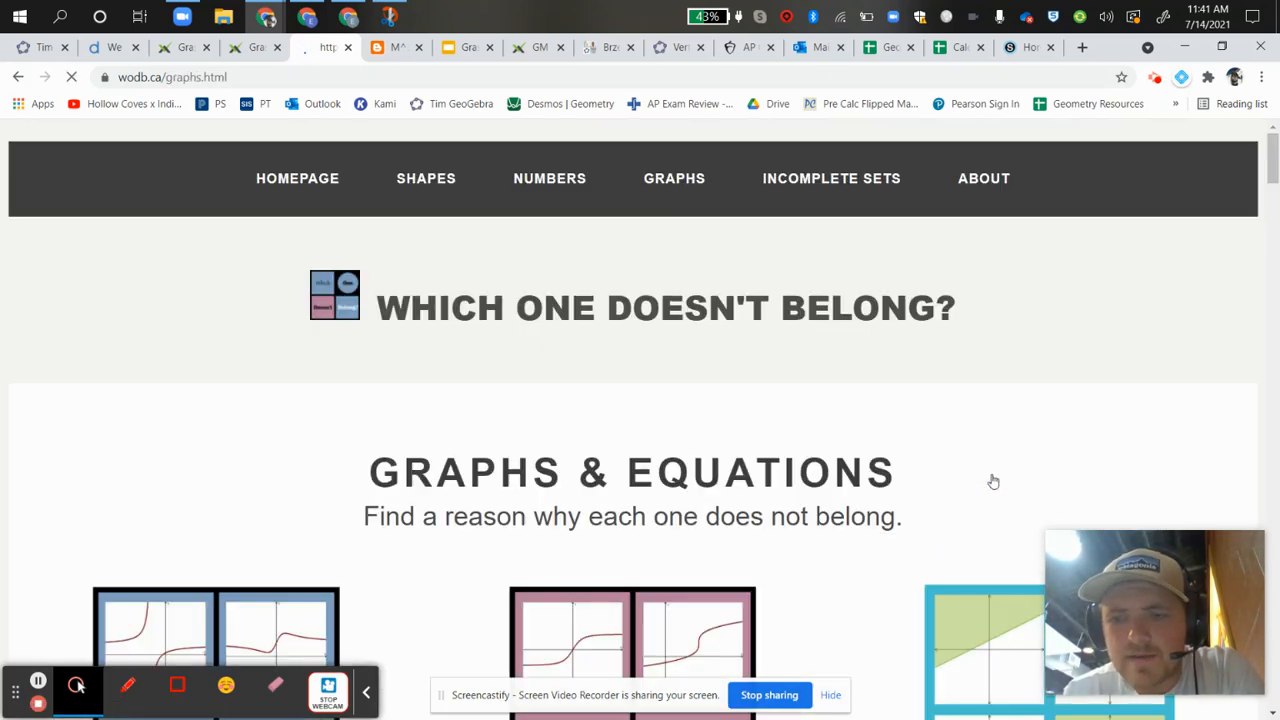
Scroll through Graph 1 to Graph 15, examining Graph 11, then scroll back toward the top
{"action": "scroll", "scroll_direction": "down", "scroll_amount": 3}
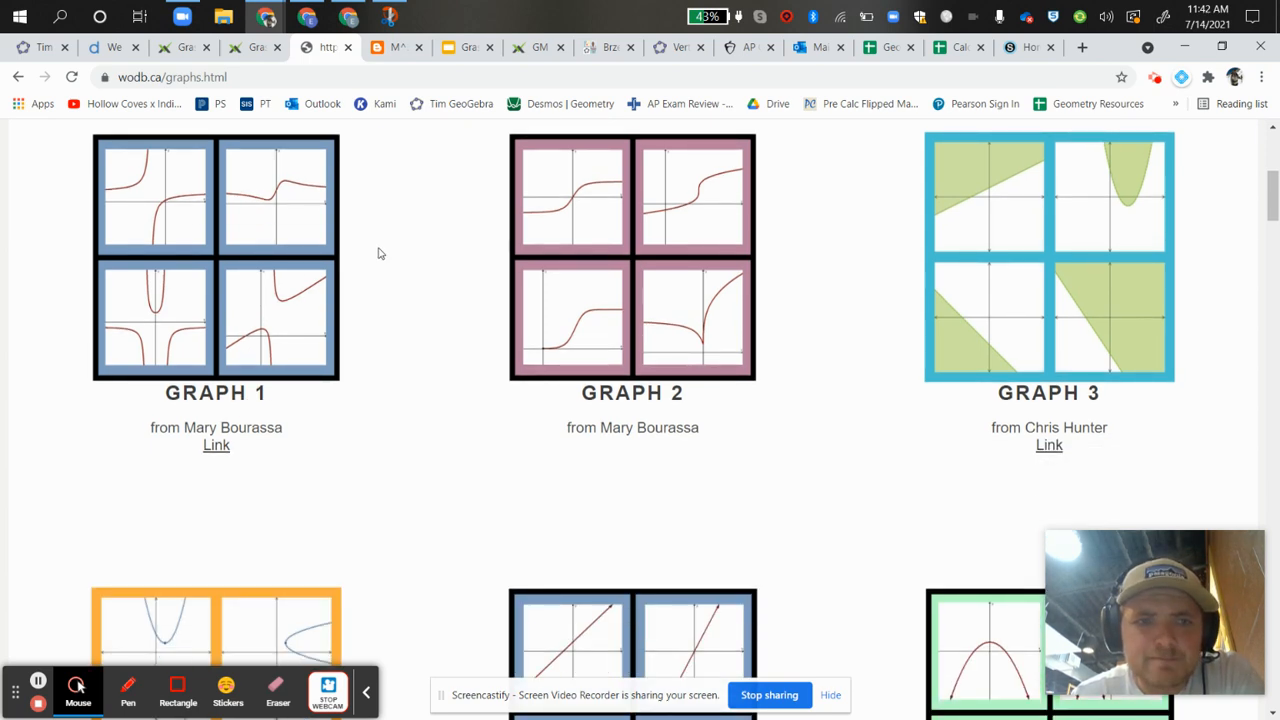
{"action": "scroll", "scroll_direction": "down", "scroll_amount": 3}
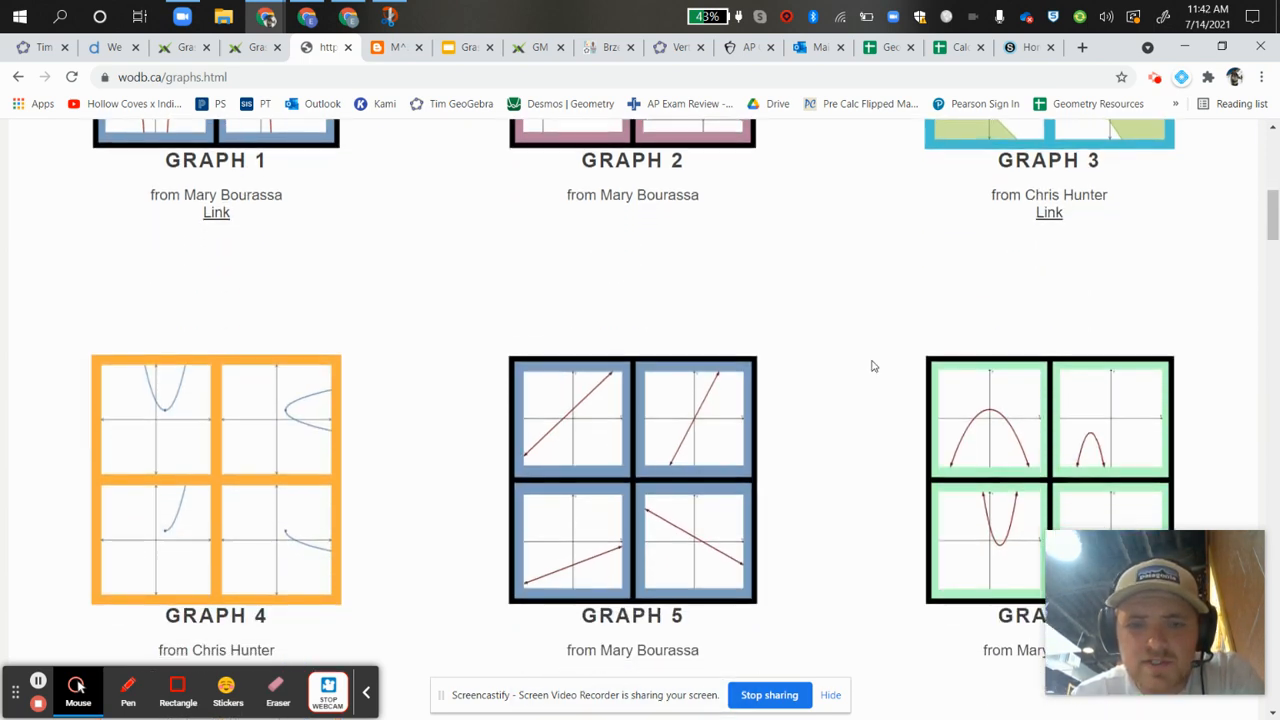
{"action": "scroll", "scroll_direction": "down", "scroll_amount": 3}
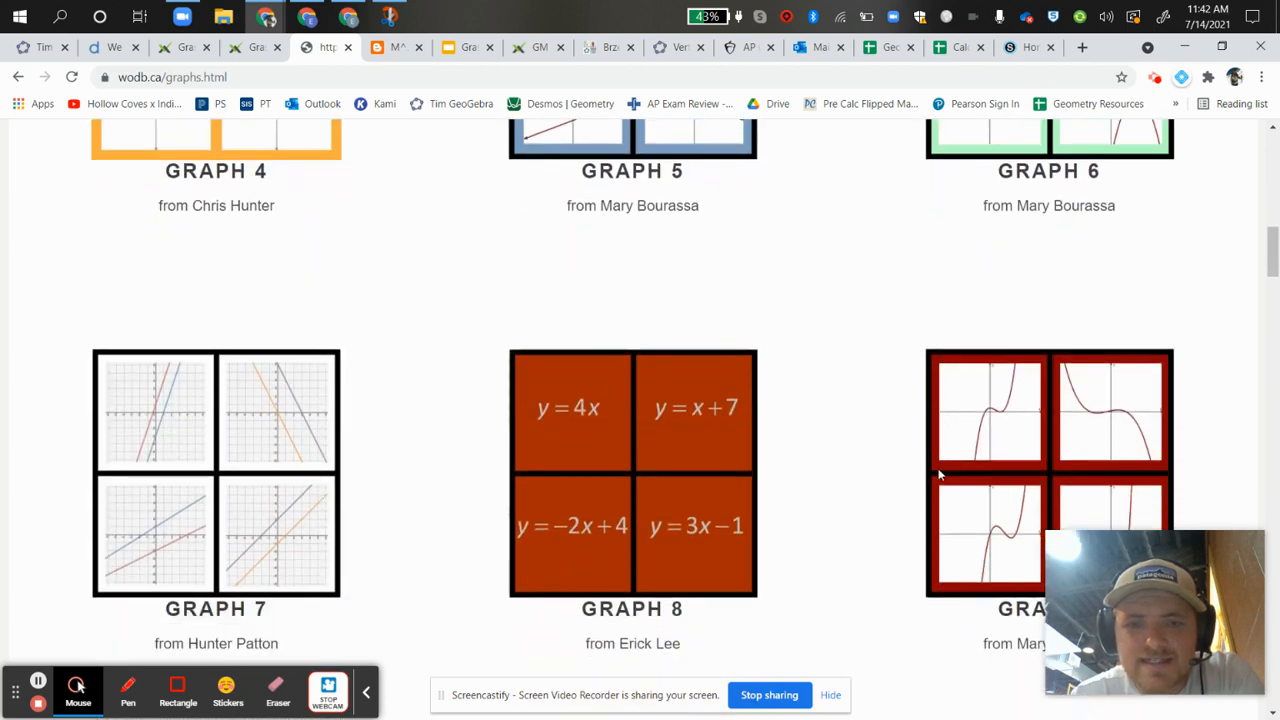
{"action": "scroll", "scroll_direction": "down", "scroll_amount": 3}
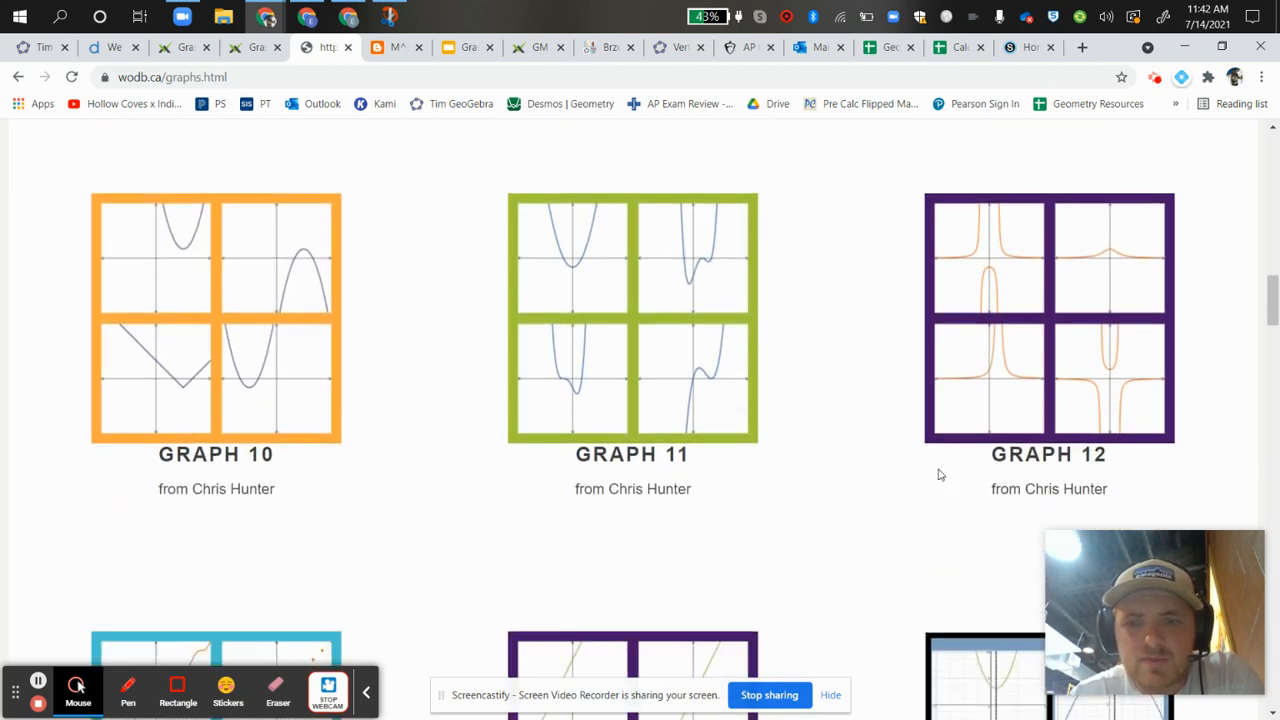
{"action": "mouse_move", "coordinate": [647, 431]}
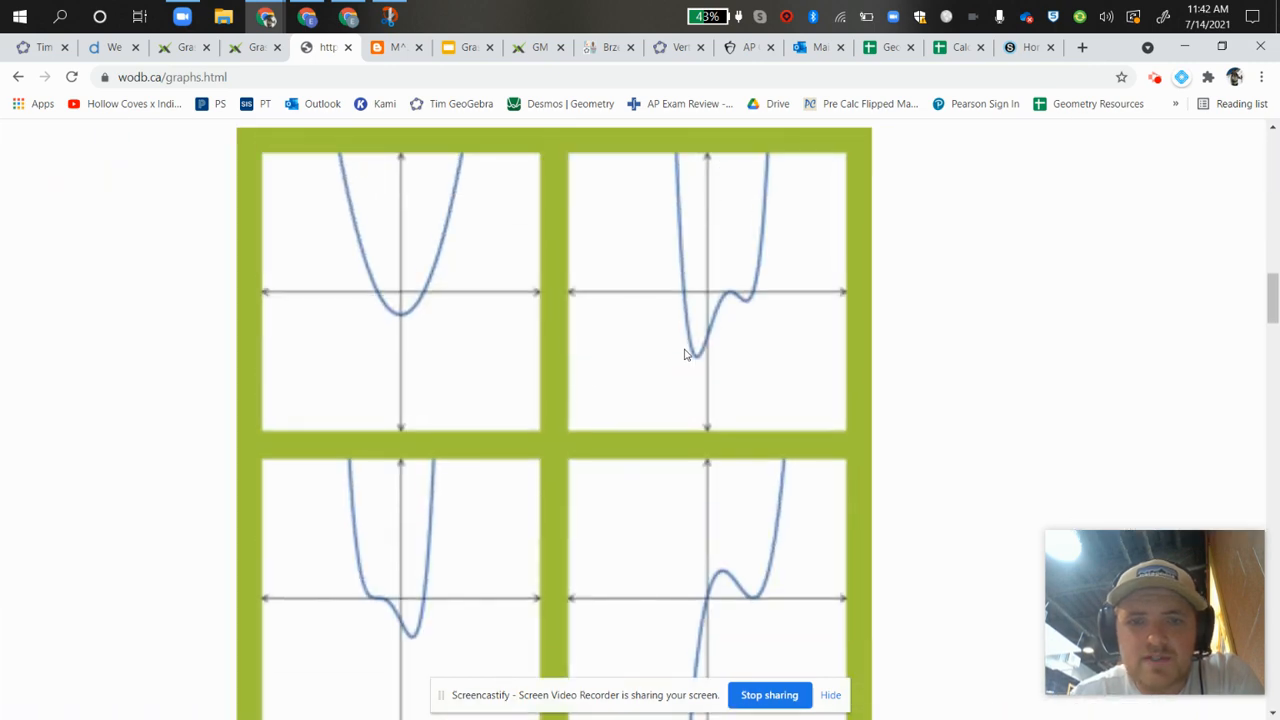
{"action": "scroll", "scroll_direction": "down", "scroll_amount": 3}
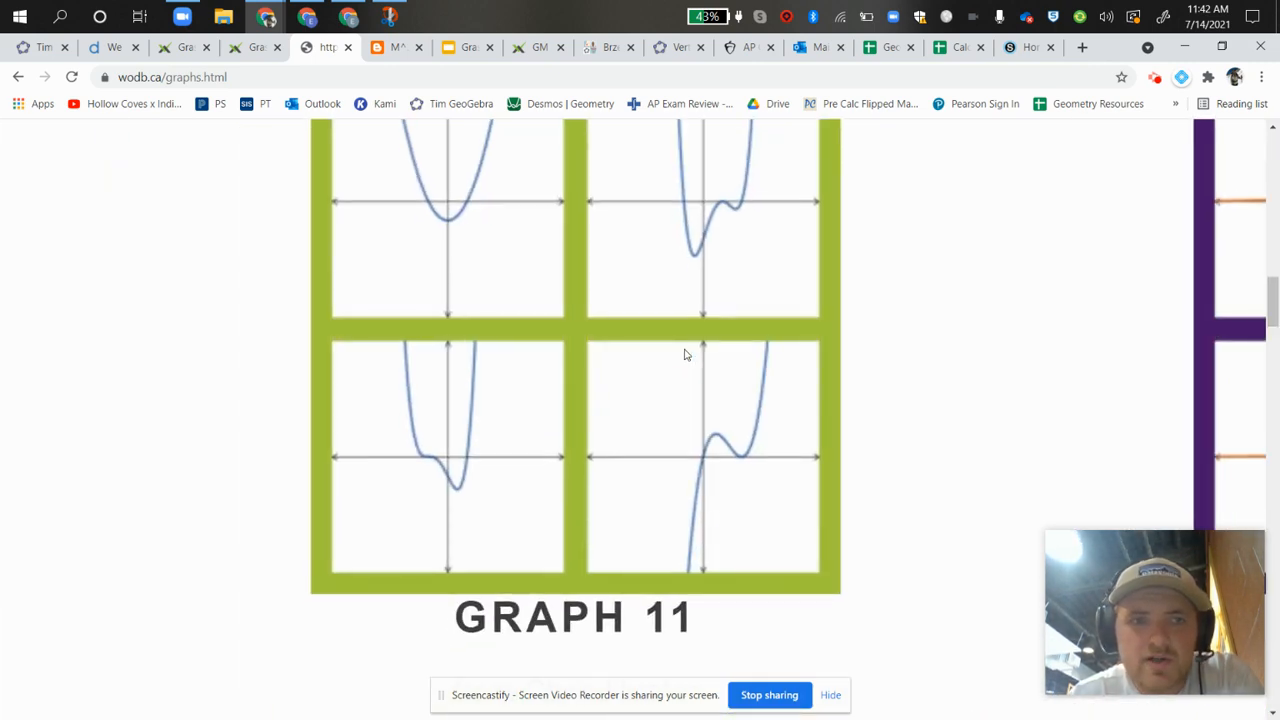
{"action": "scroll", "scroll_direction": "down", "scroll_amount": 3}
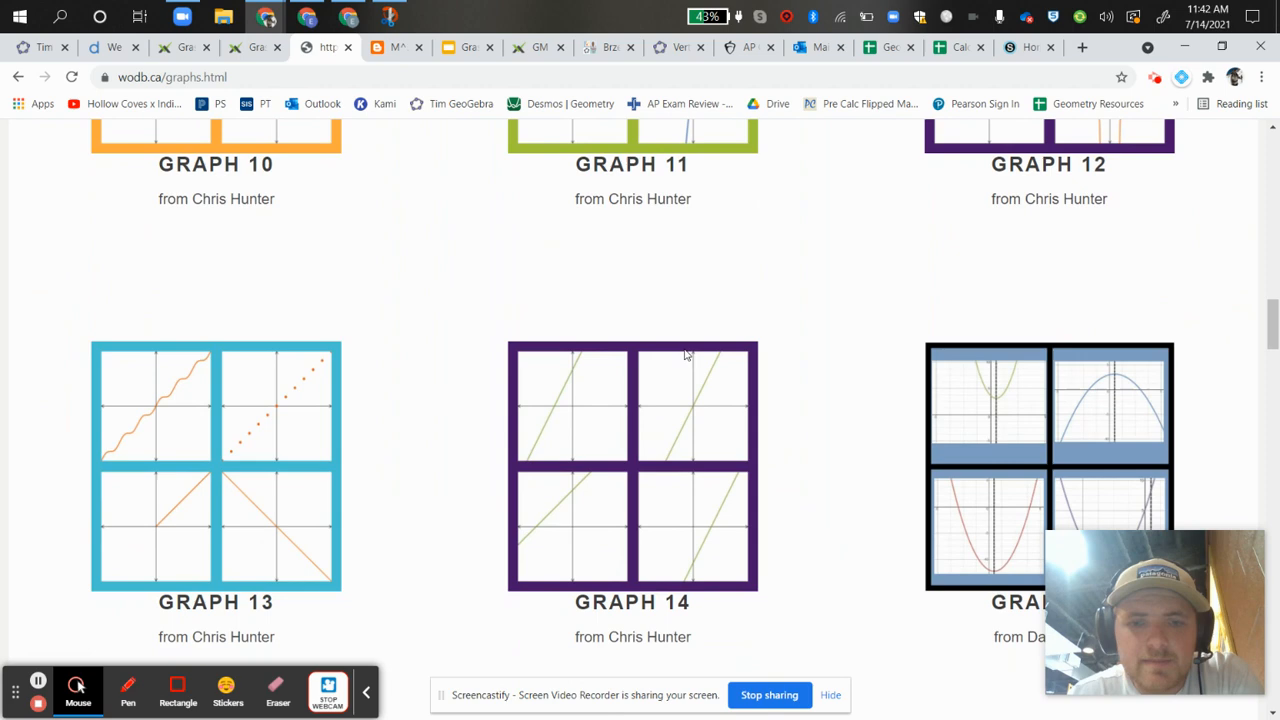
{"action": "scroll", "scroll_direction": "up", "scroll_amount": 3}
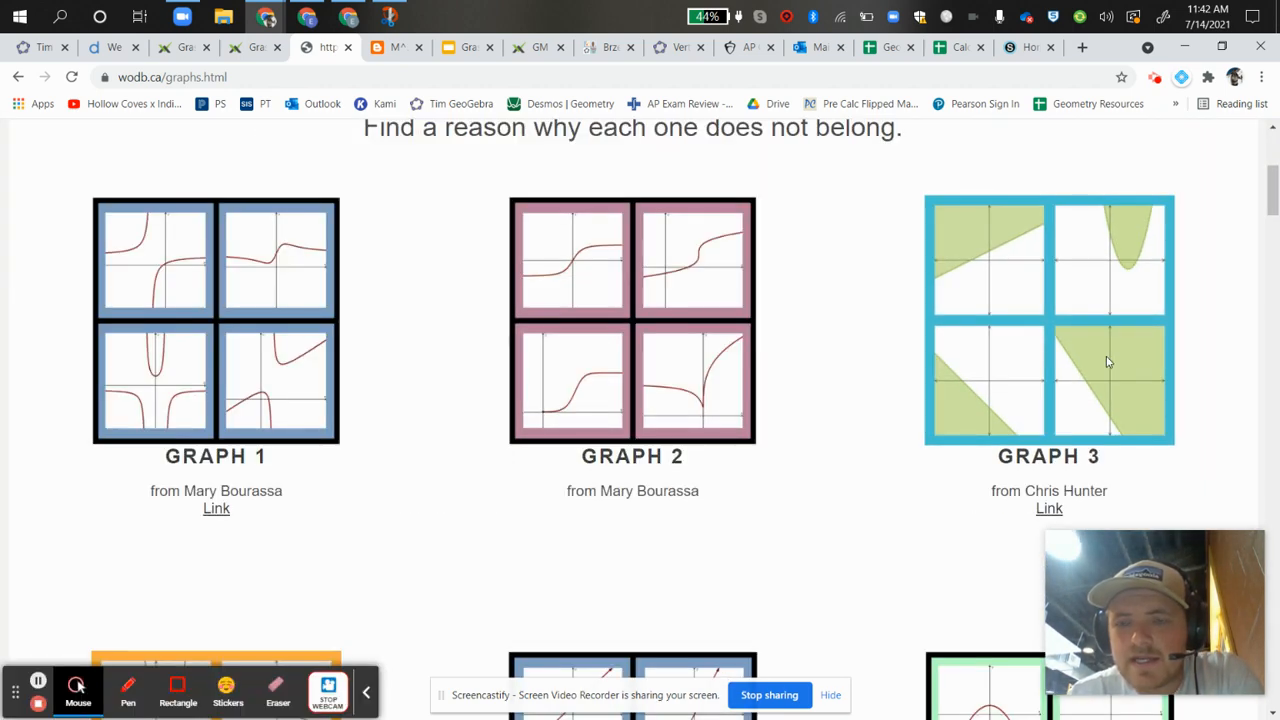
{"action": "mouse_move", "coordinate": [345, 377]}
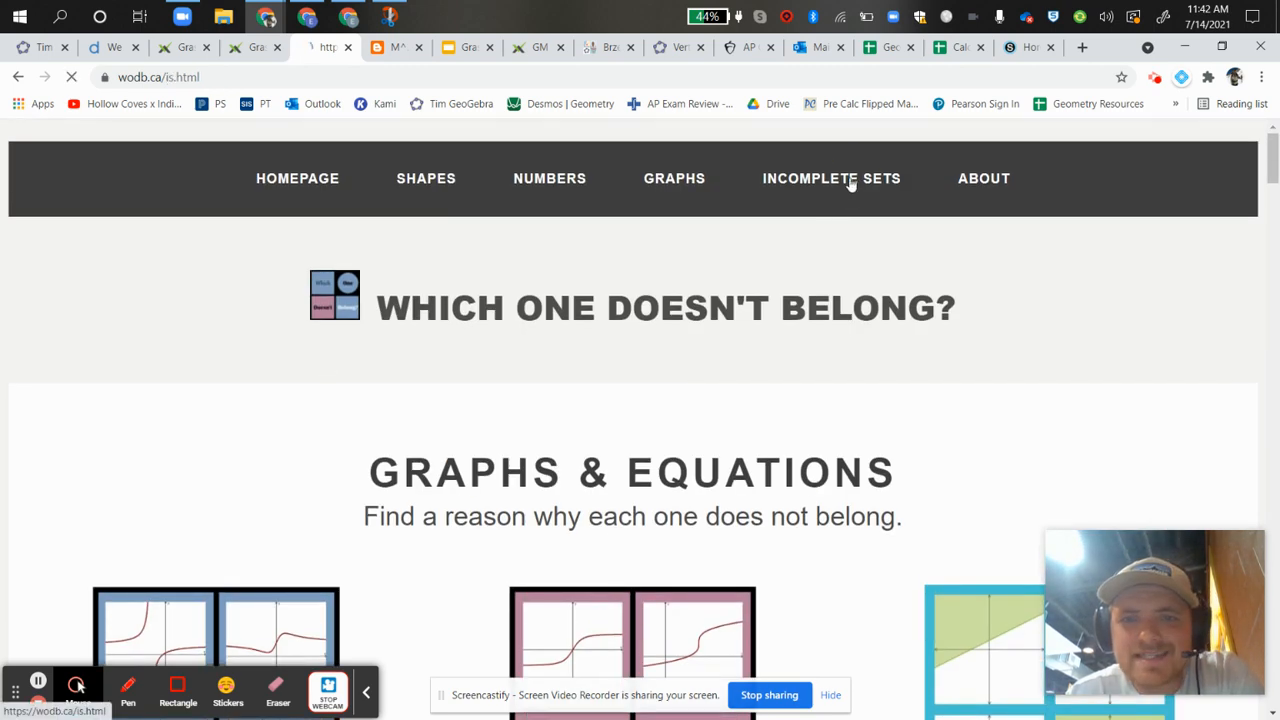
Open Incomplete Sets and scroll to the first sine-graph set with its question-mark tile
{"action": "left_click", "coordinate": [831, 178]}
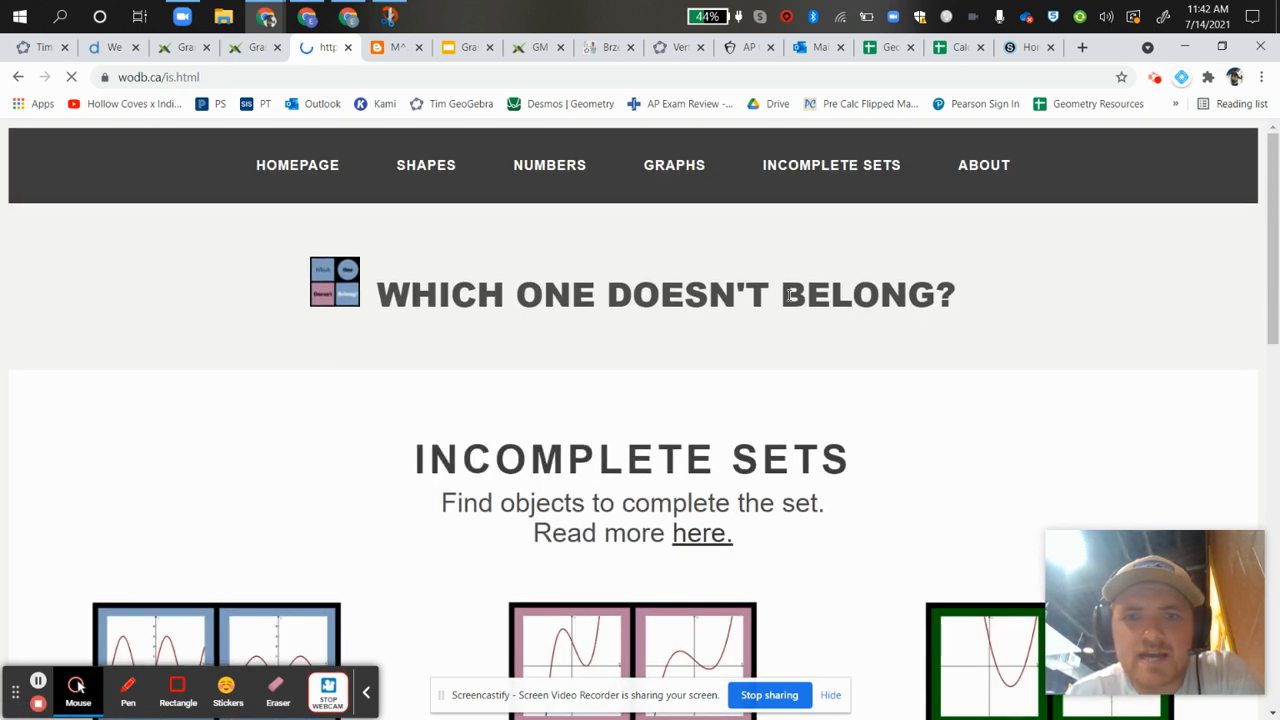
{"action": "scroll", "scroll_direction": "down", "scroll_amount": 3}
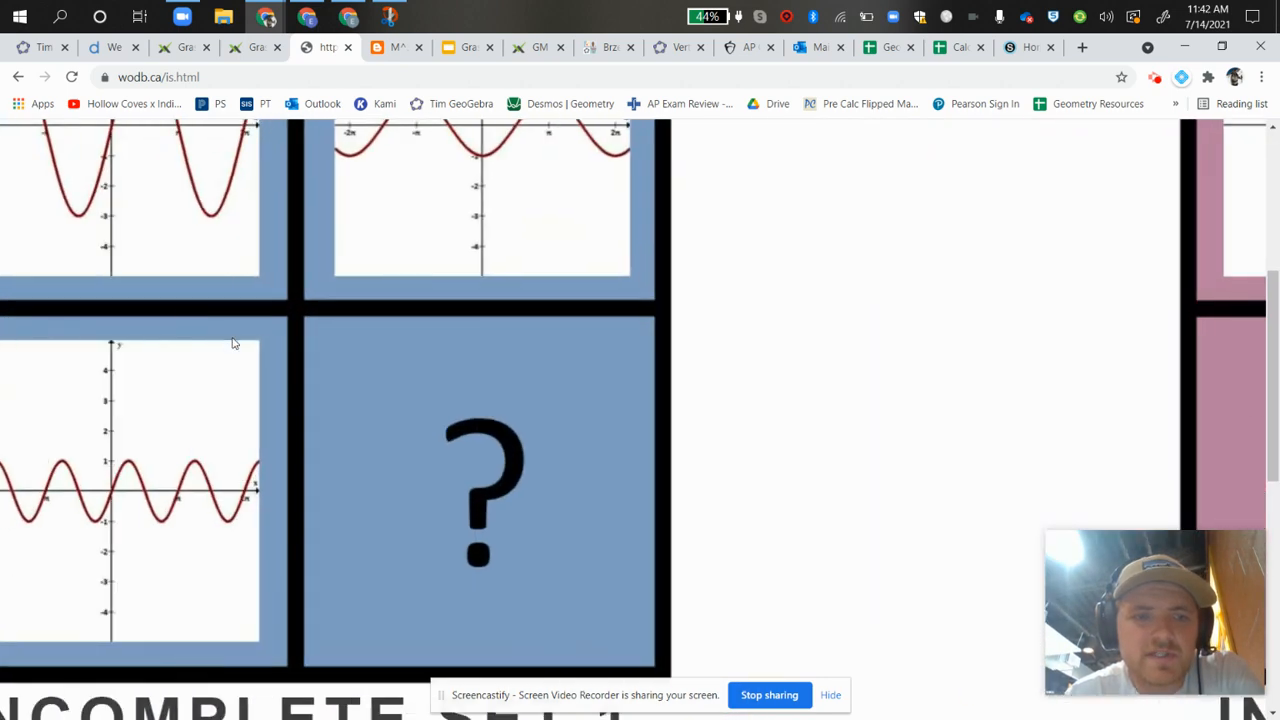
{"action": "scroll", "scroll_direction": "down", "scroll_amount": 3}
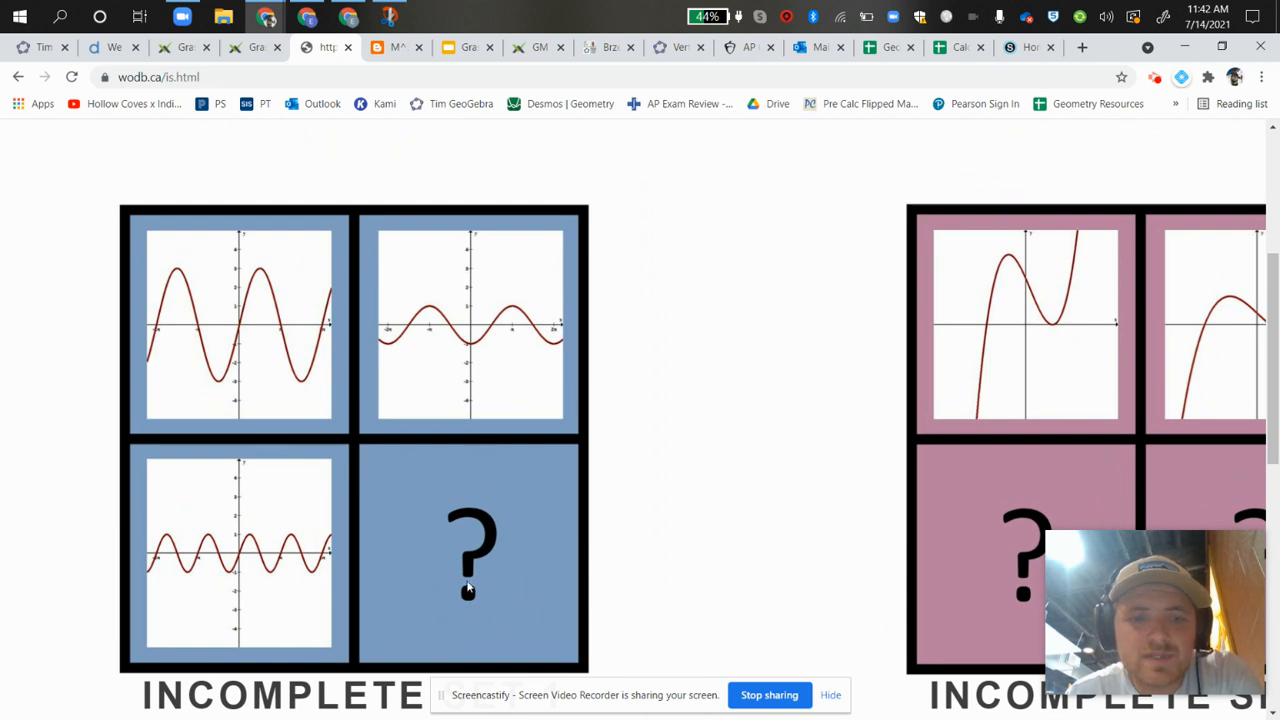
{"action": "mouse_move", "coordinate": [604, 541]}
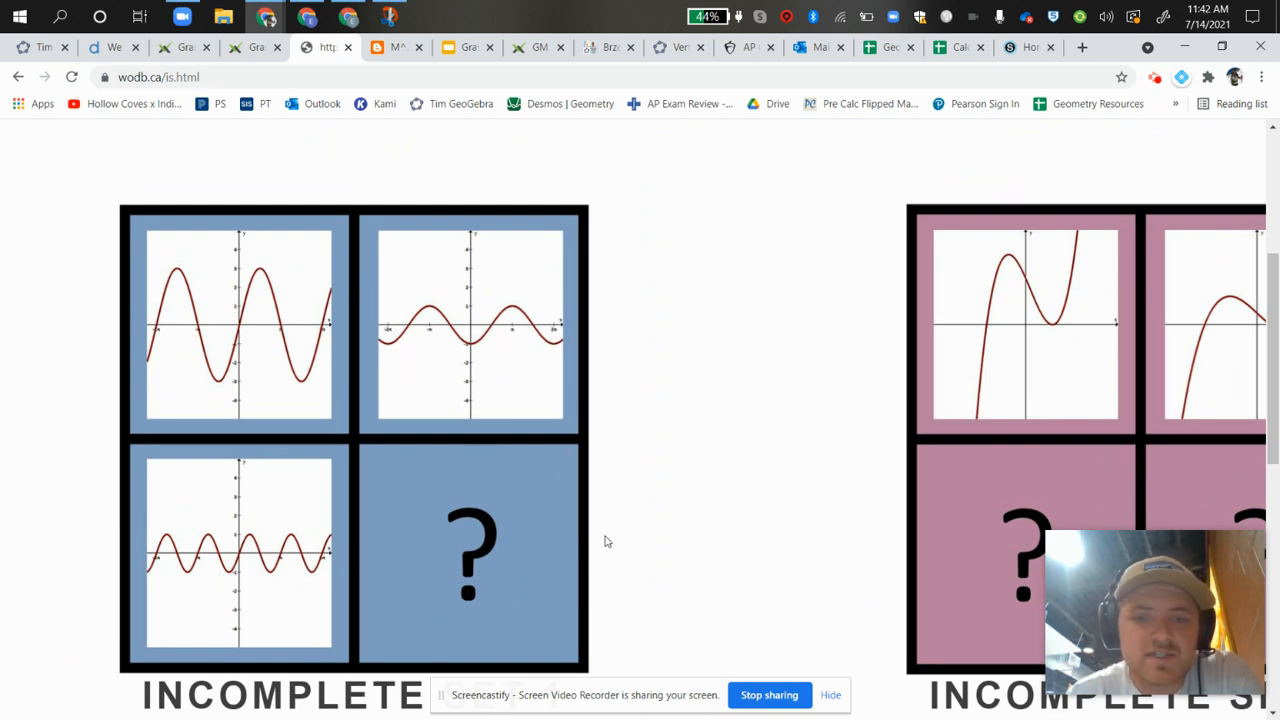